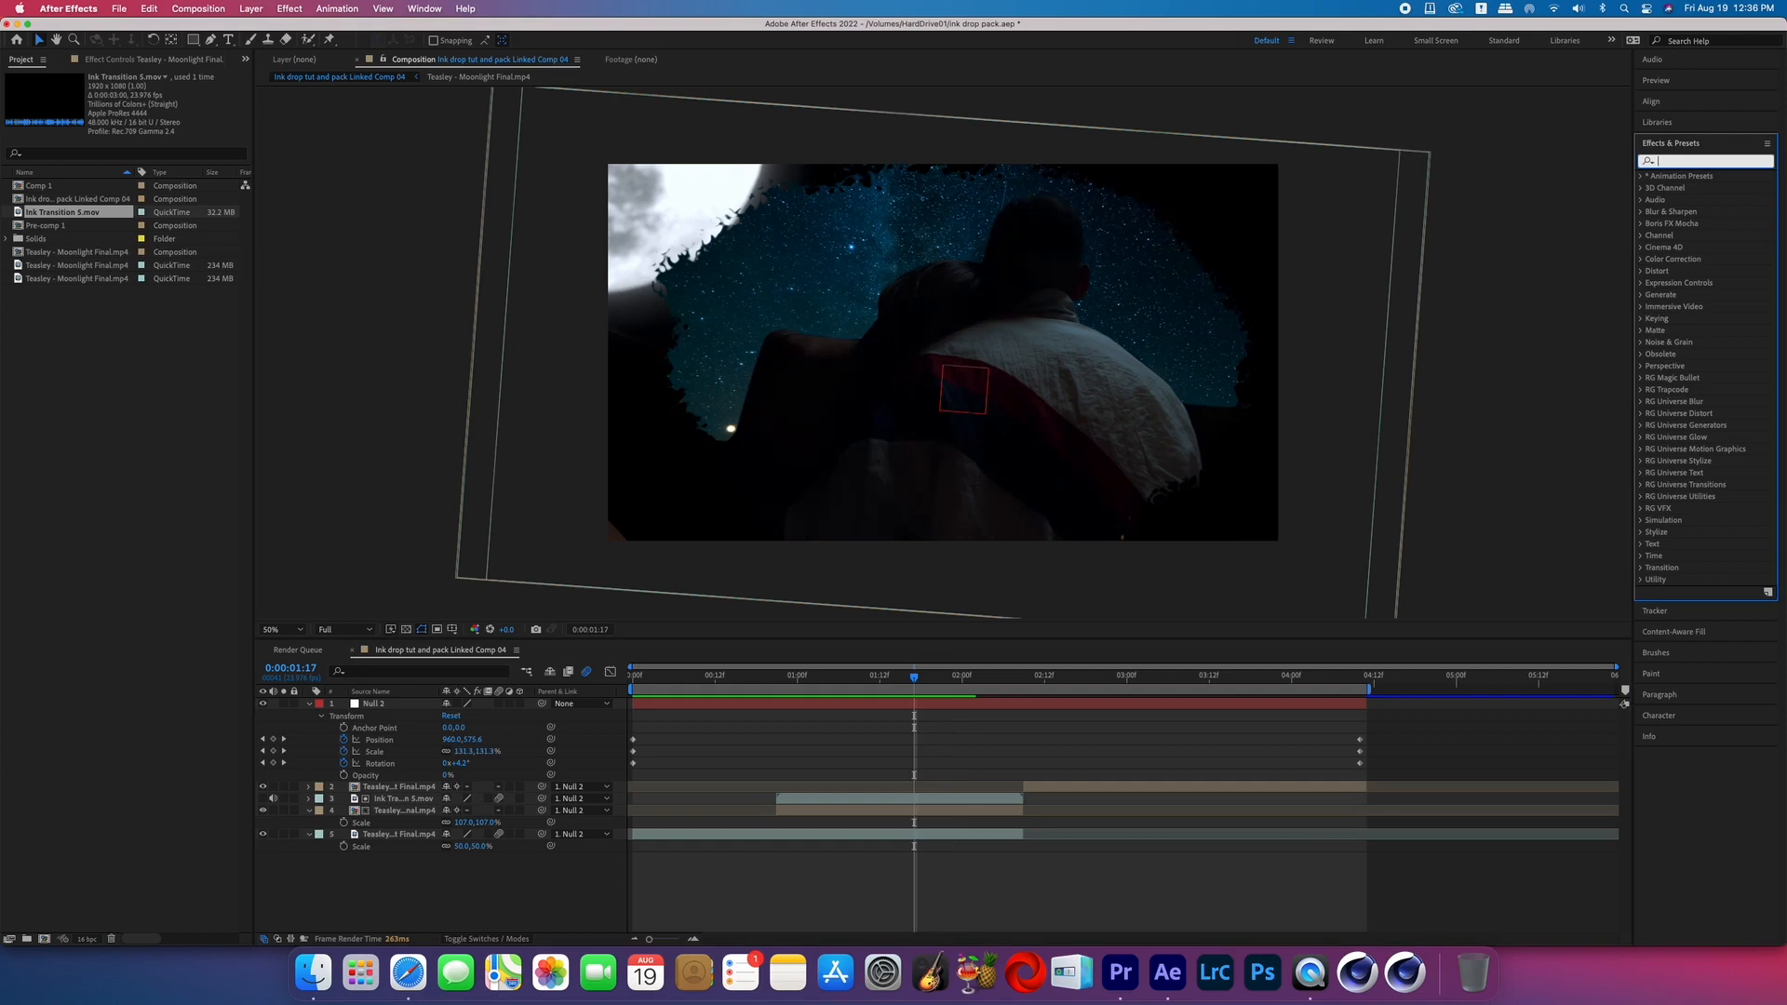
- Find 'glow' and apply RG VFX Optical Glow to the Ink Transition 5.mov layer
type("glow")
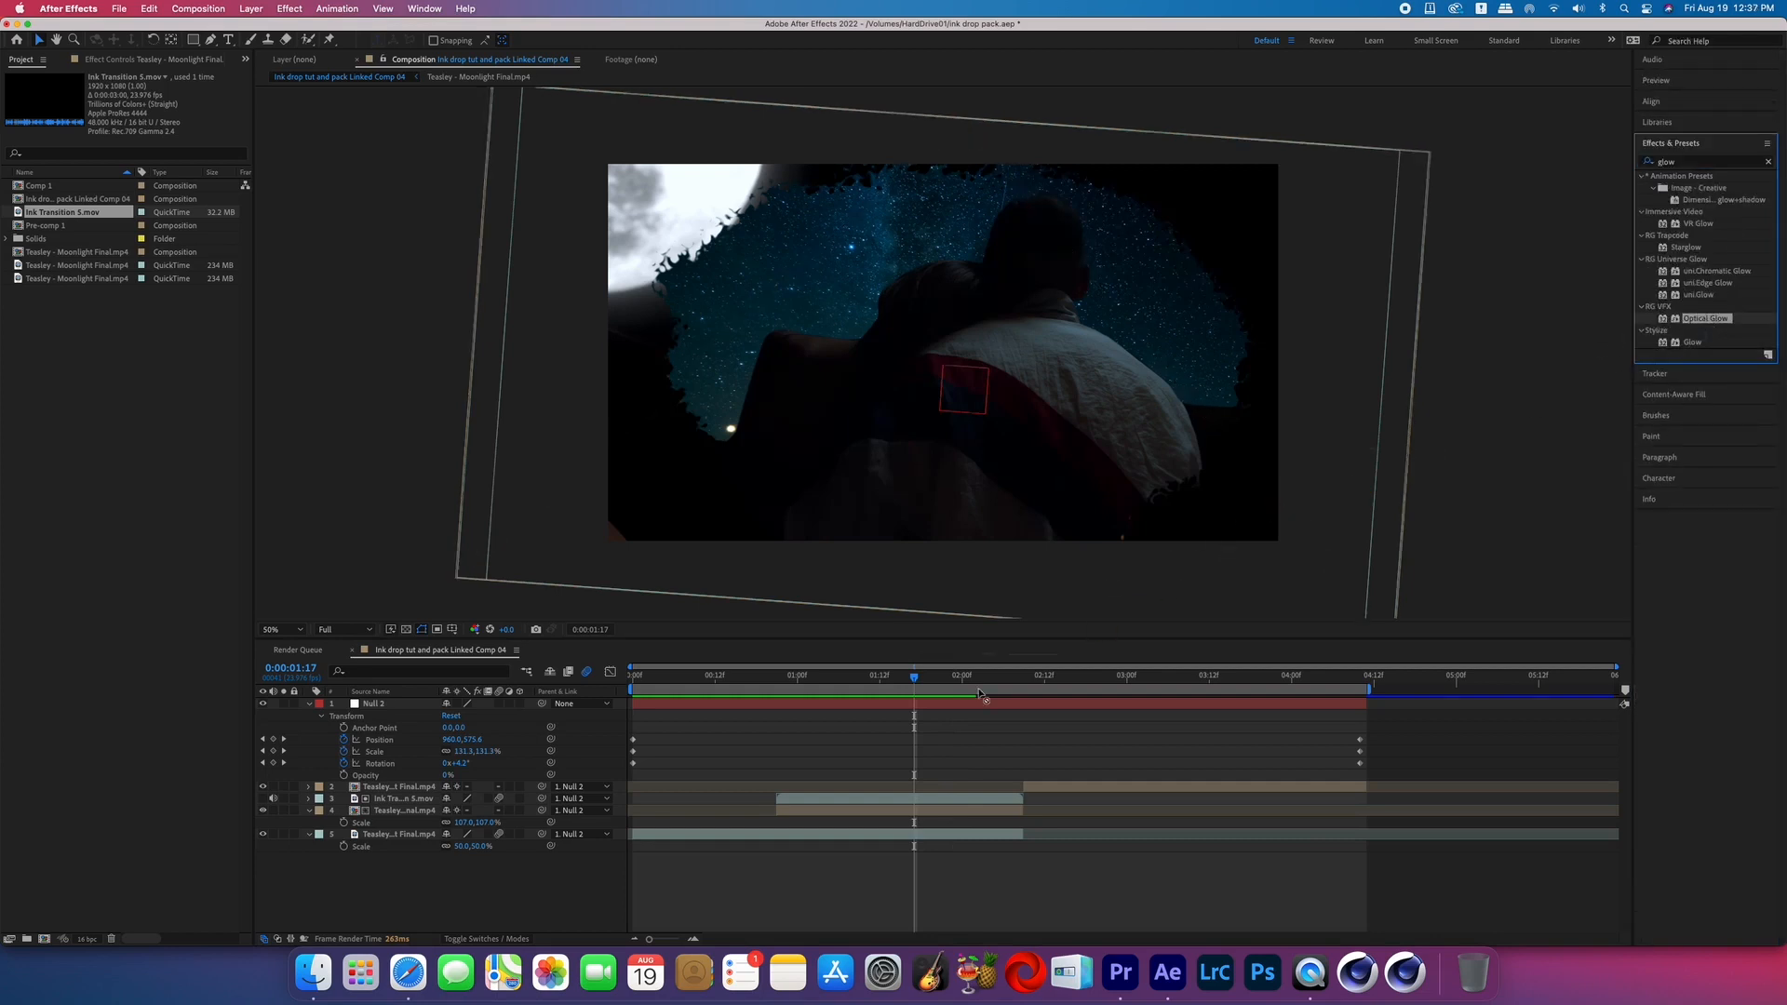
left_click(400, 798)
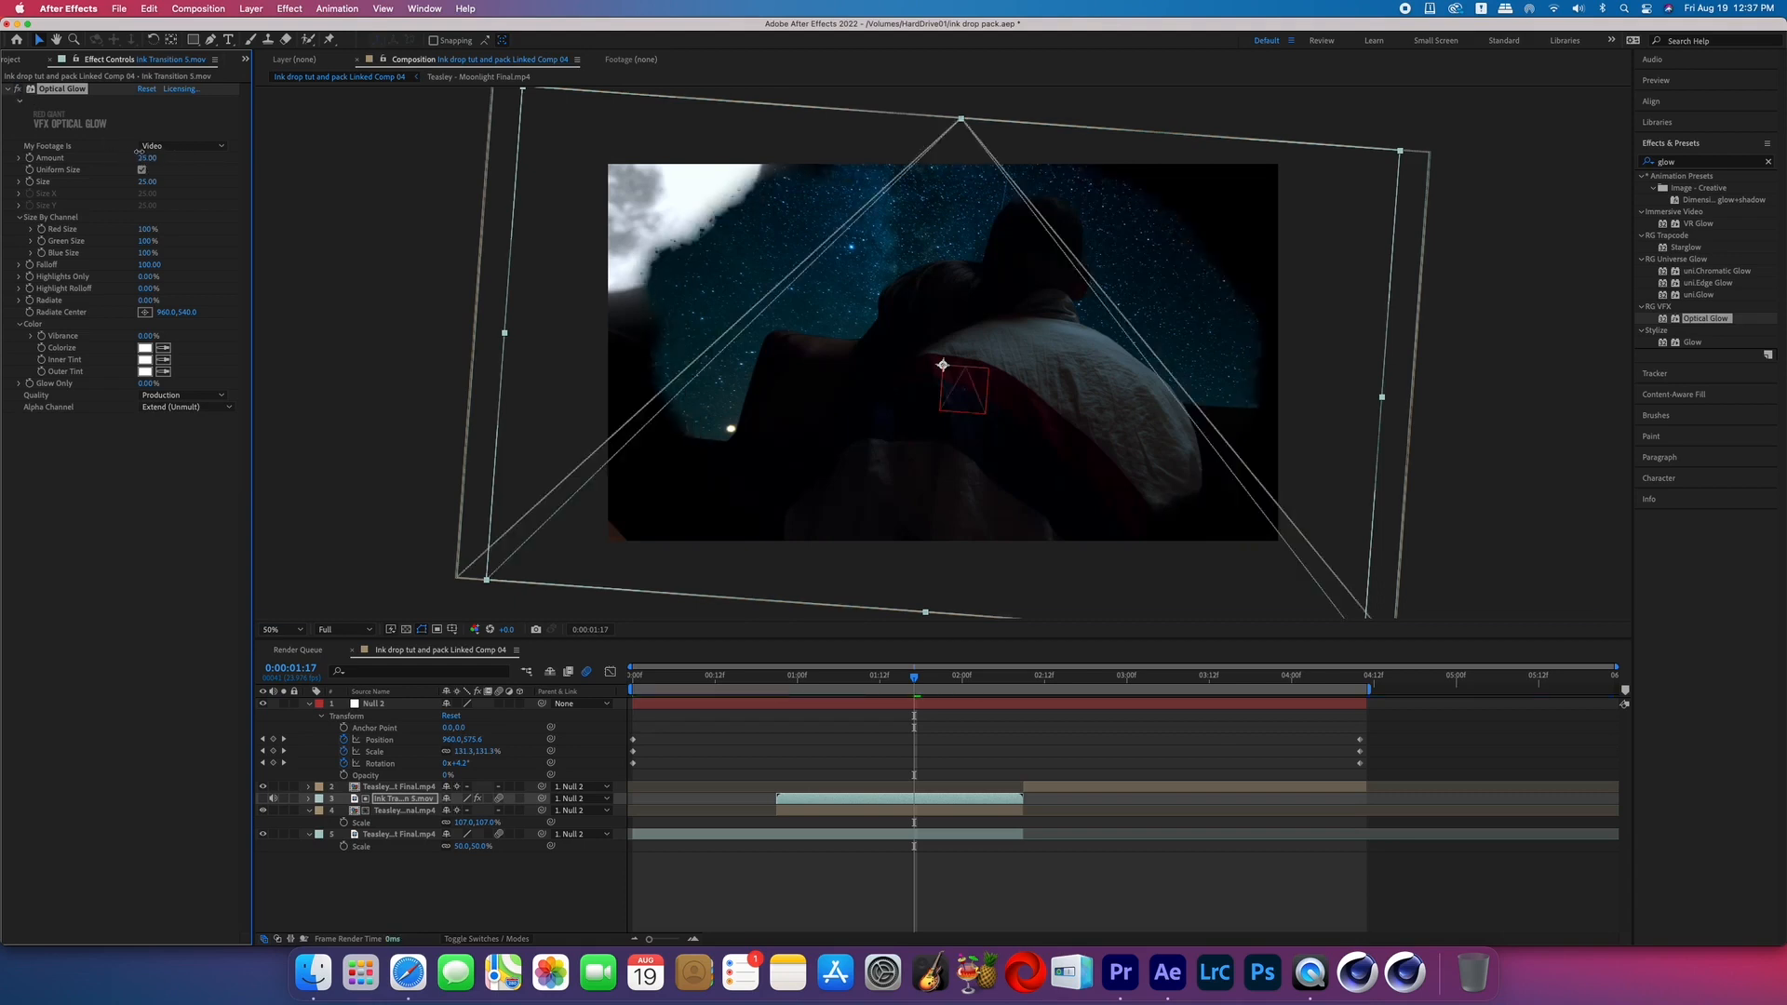
- Duplicate the Ink Transition 5.mov layer with its Optical Glow intact
left_click(148, 157)
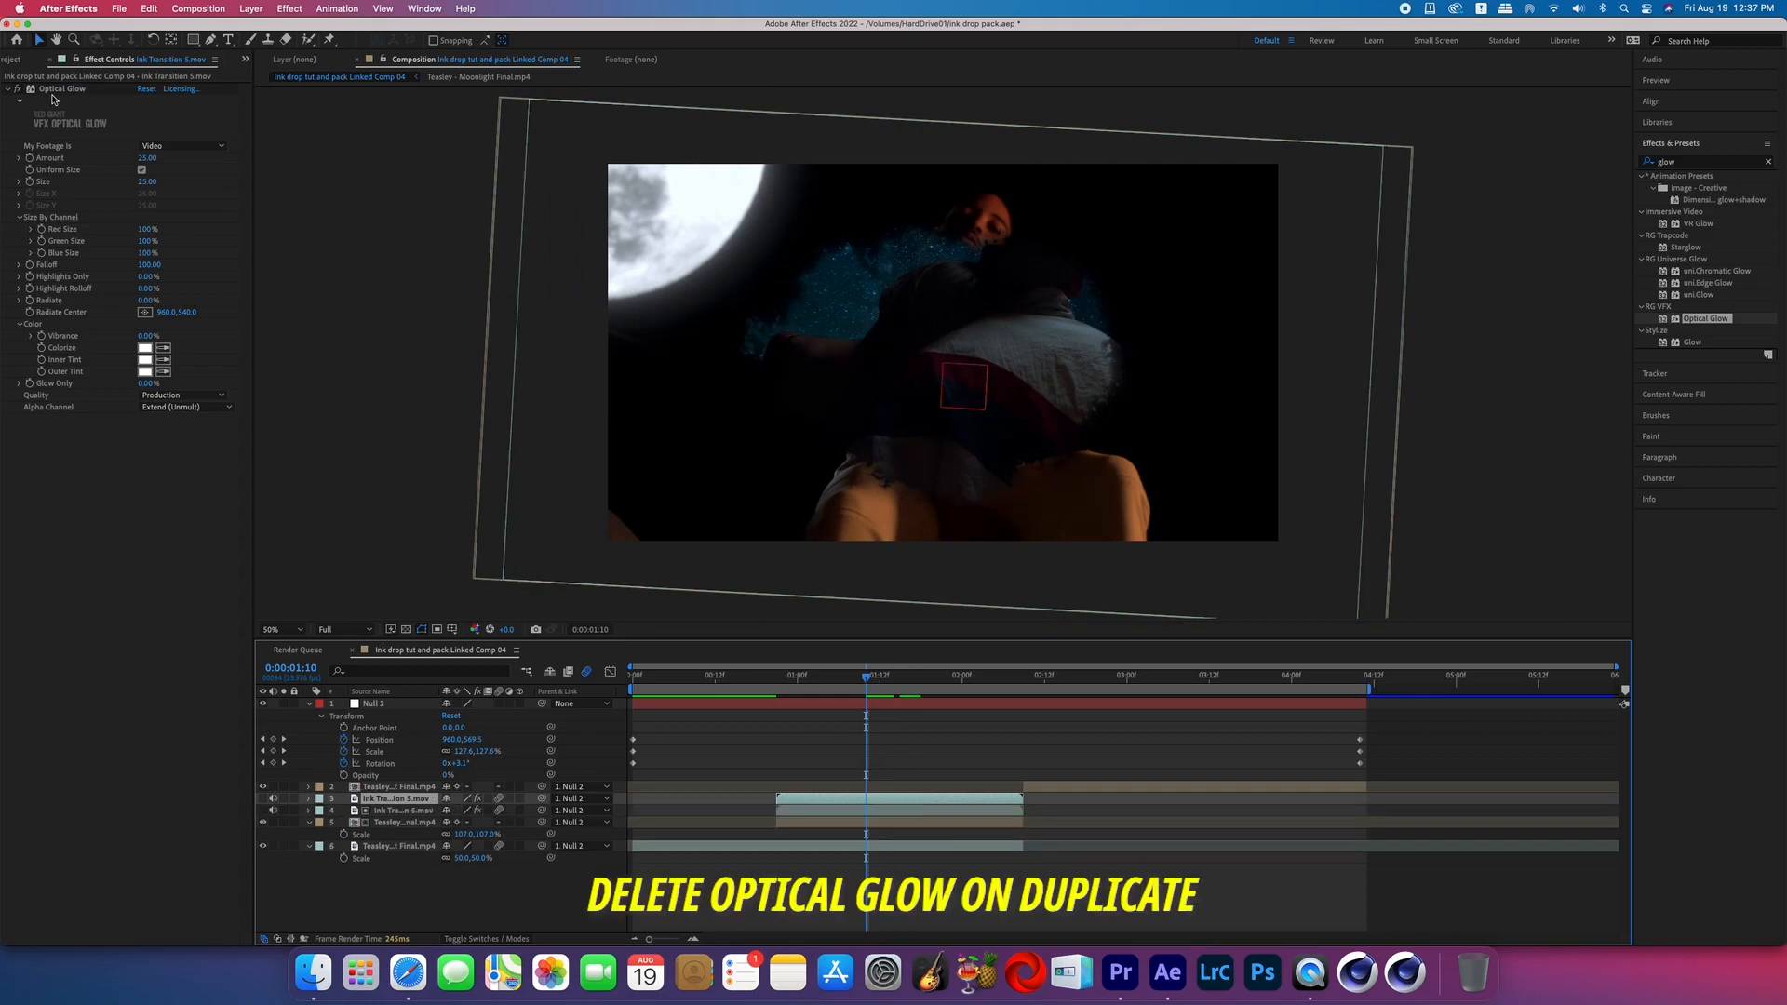
- Add an adjustment layer on top and find 'chrom' to apply Chromatic Displacement
left_click(249, 9)
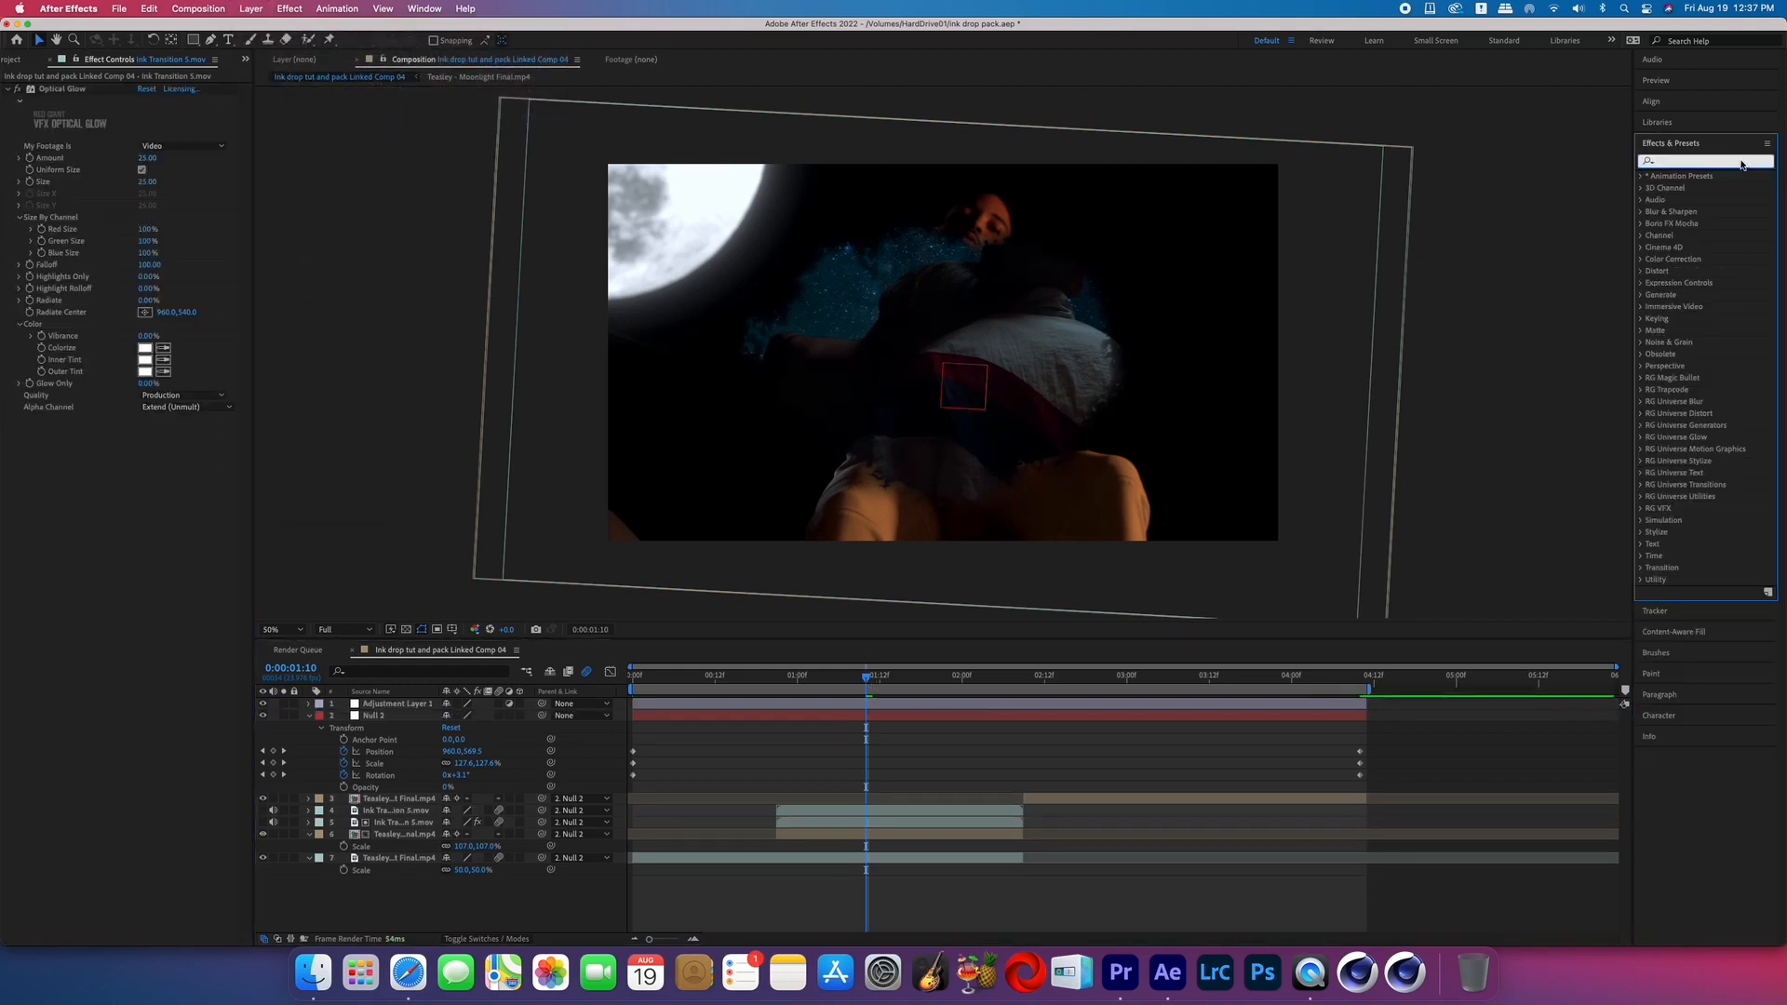
type("chrom")
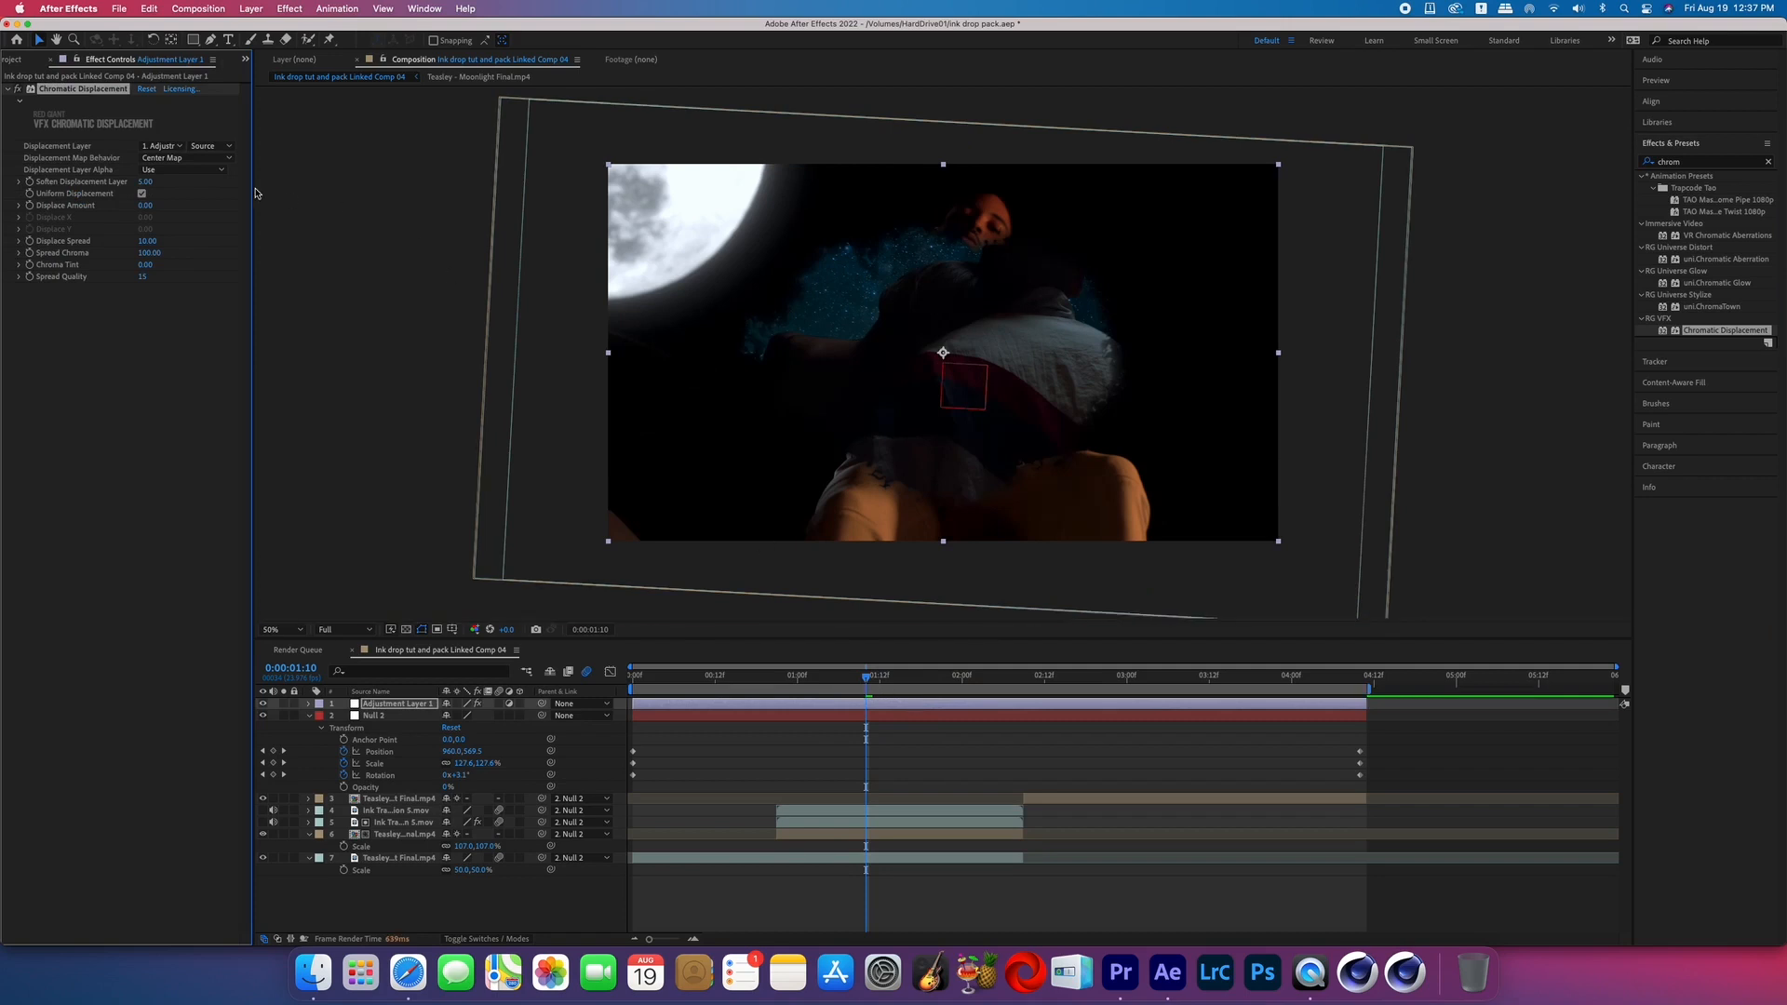
- Set Displacement Layer to Ink Transition 5.mov and Displacement Layer Alpha to Ignore
left_click(162, 146)
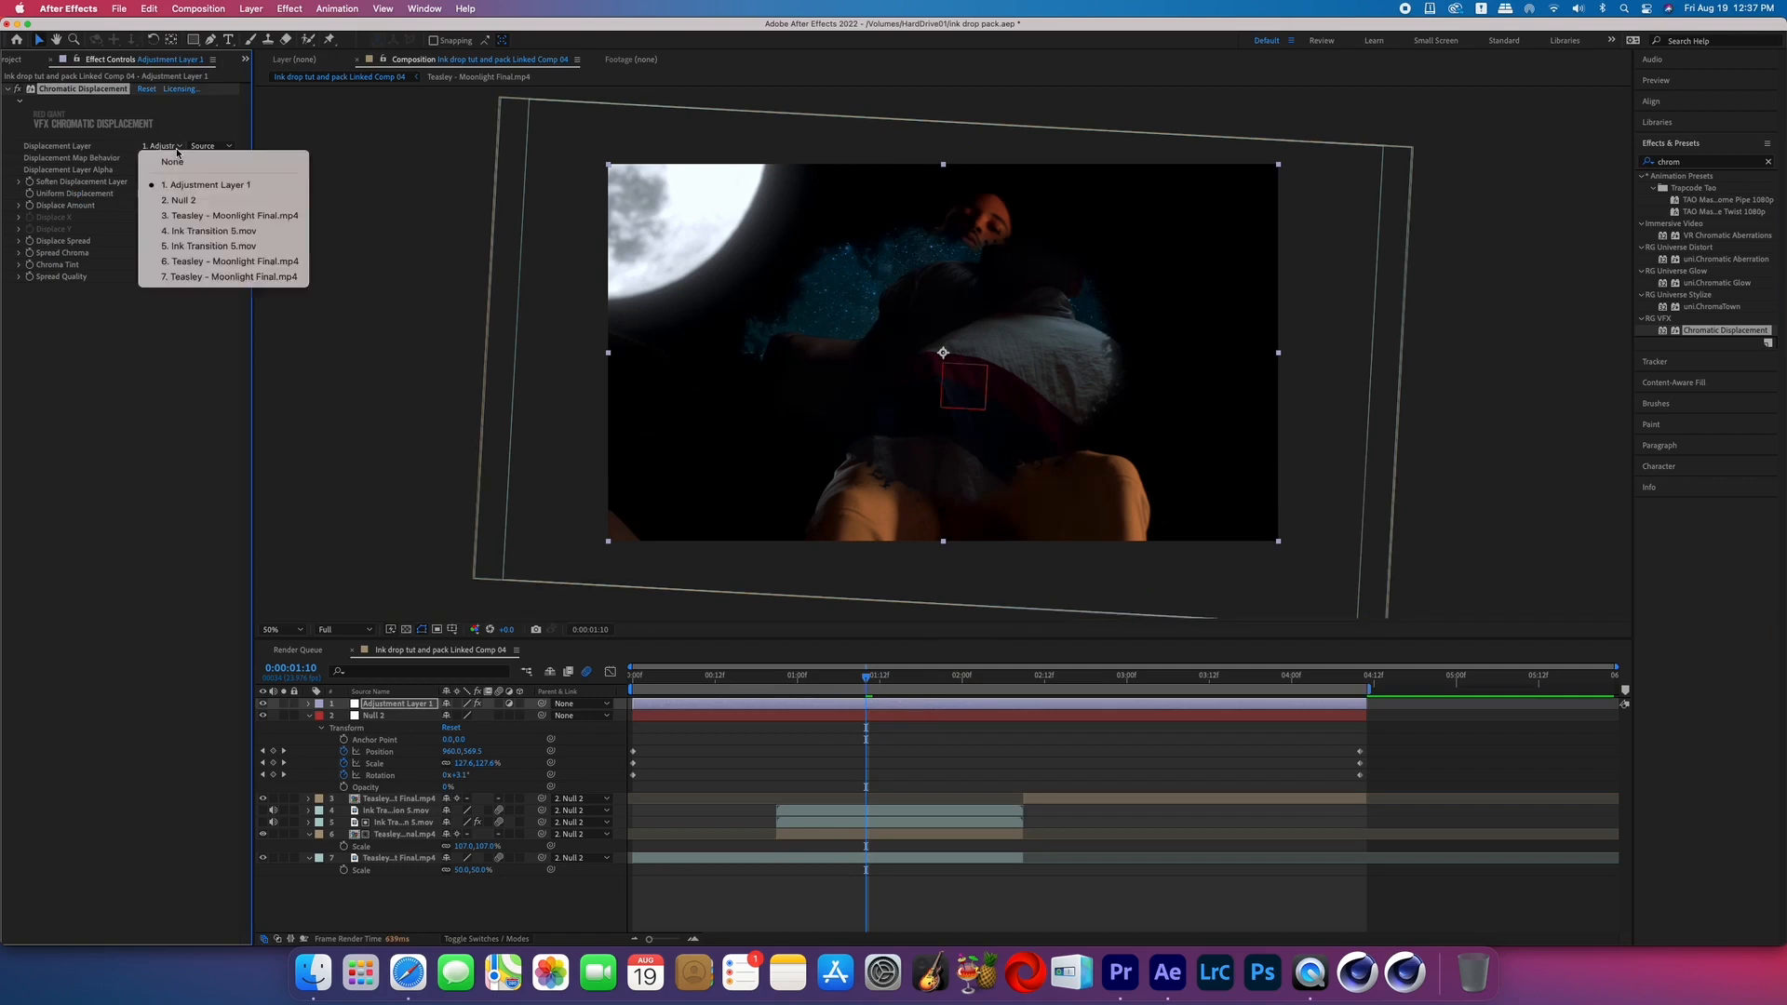
left_click(209, 229)
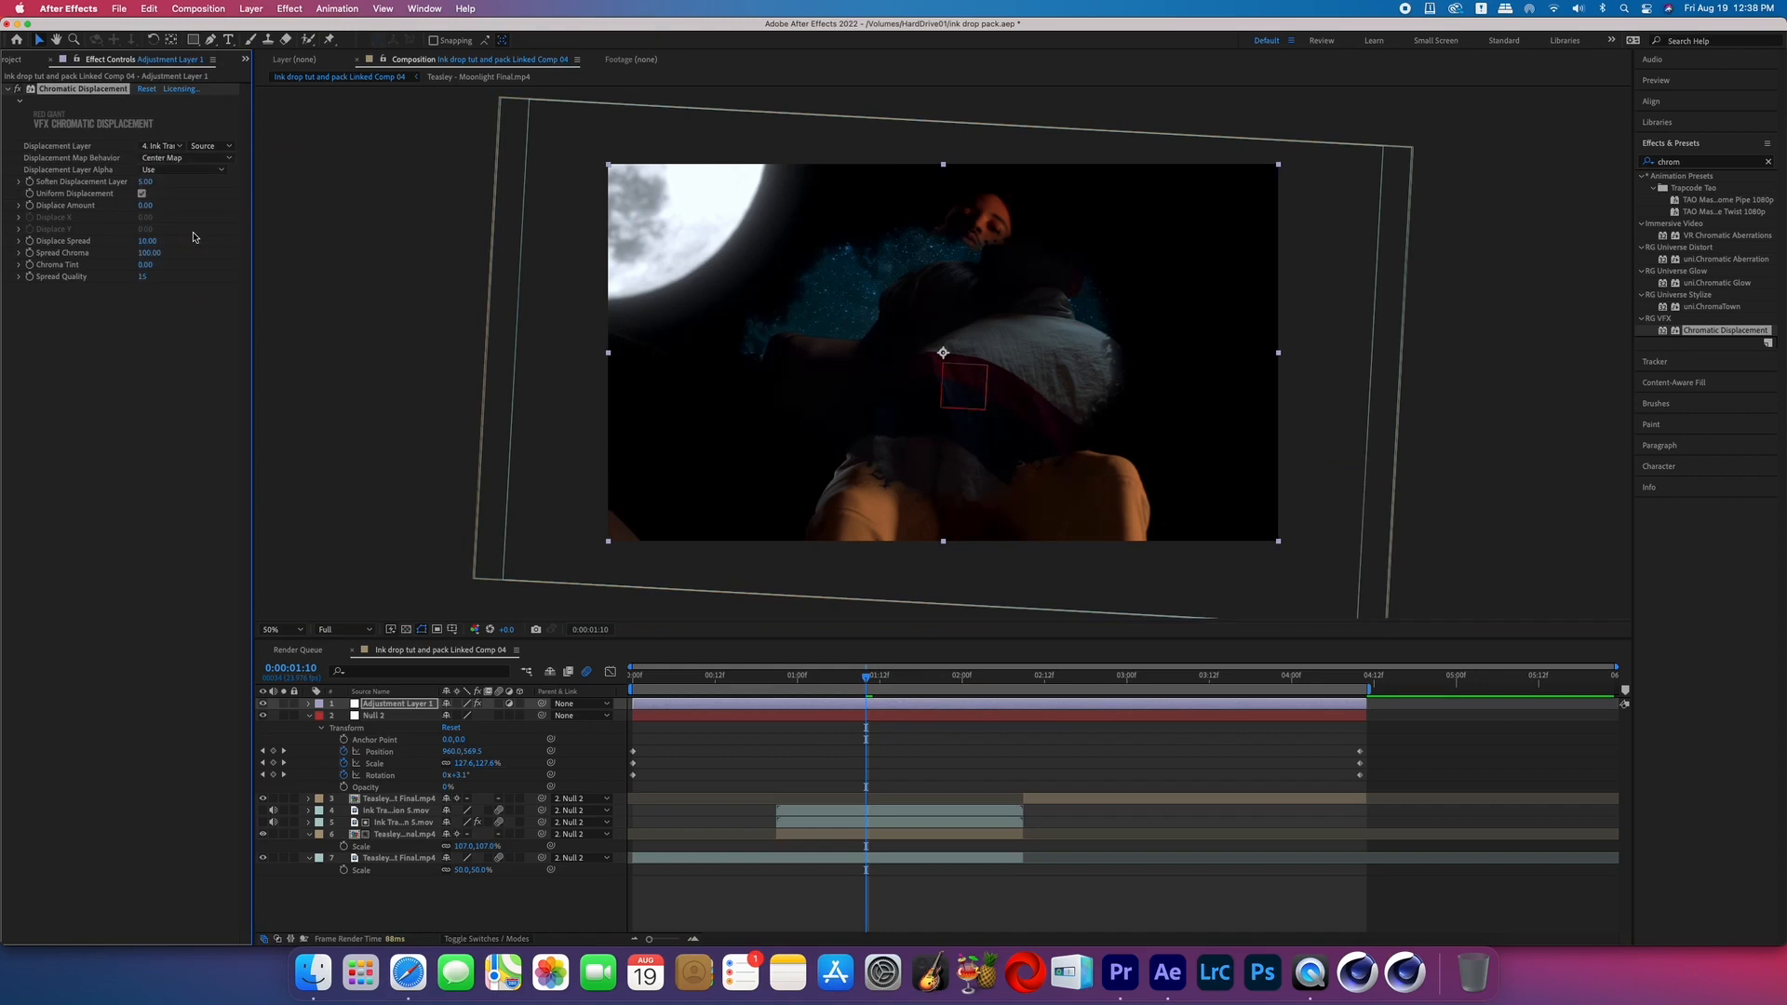
left_click(183, 169)
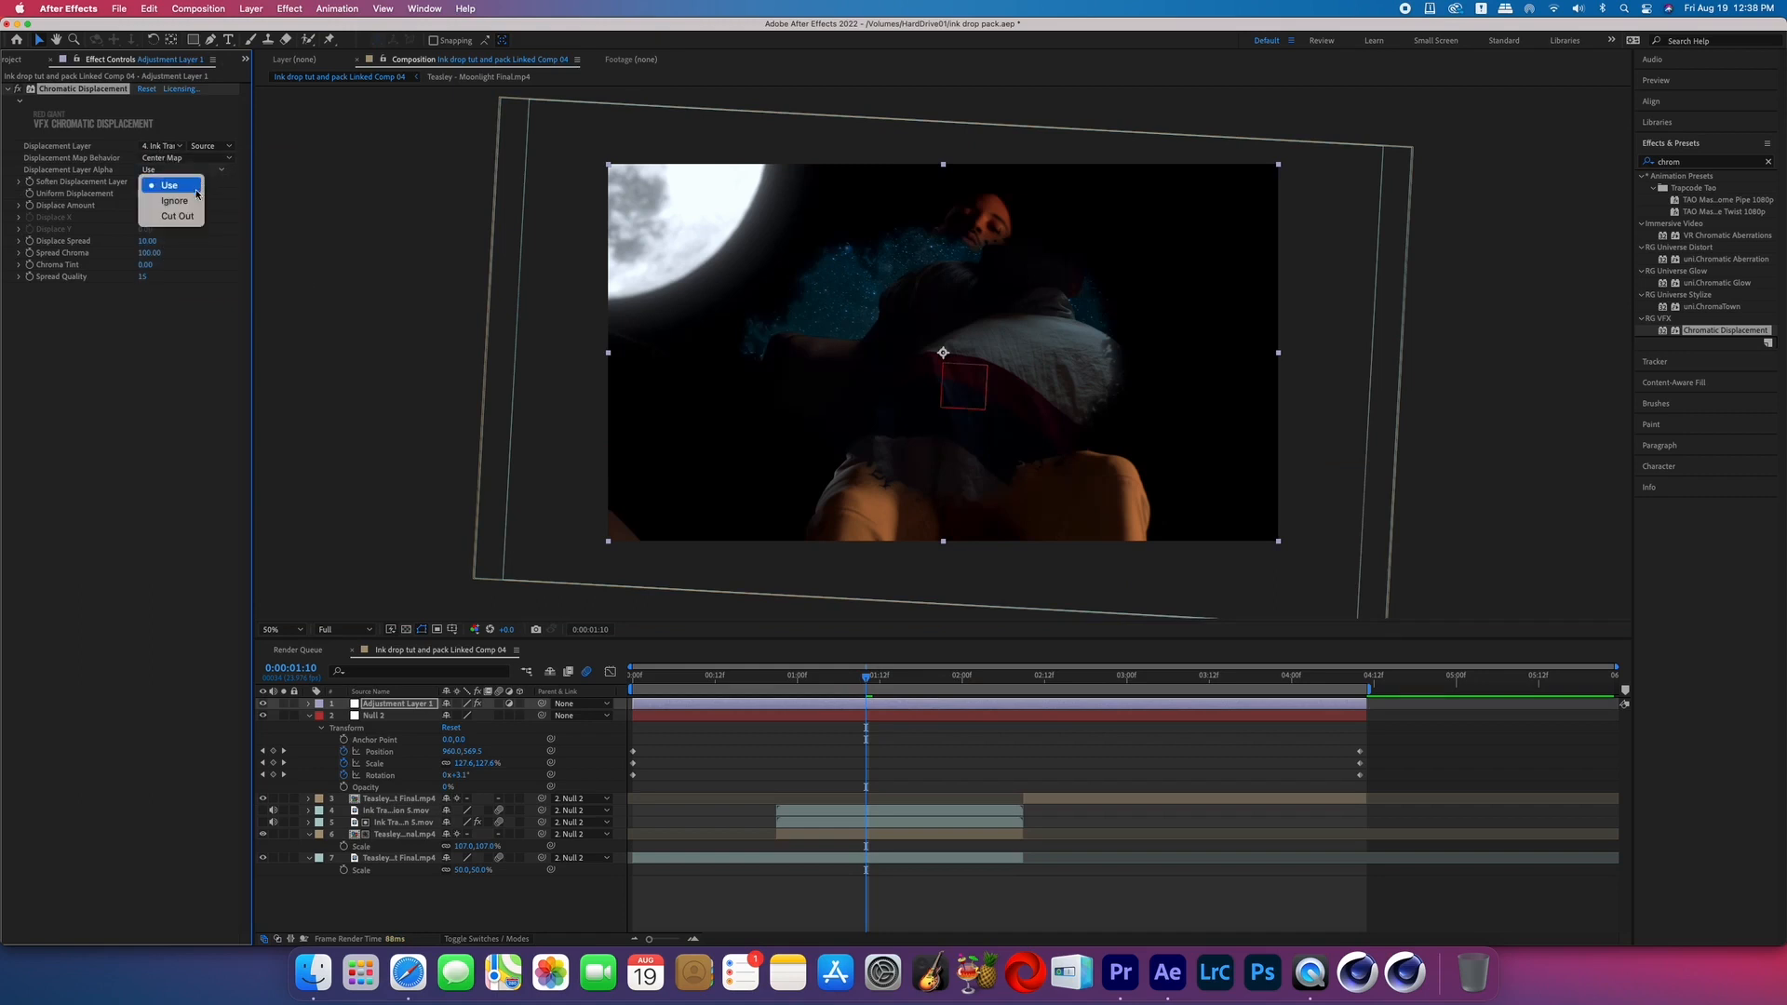
left_click(175, 201)
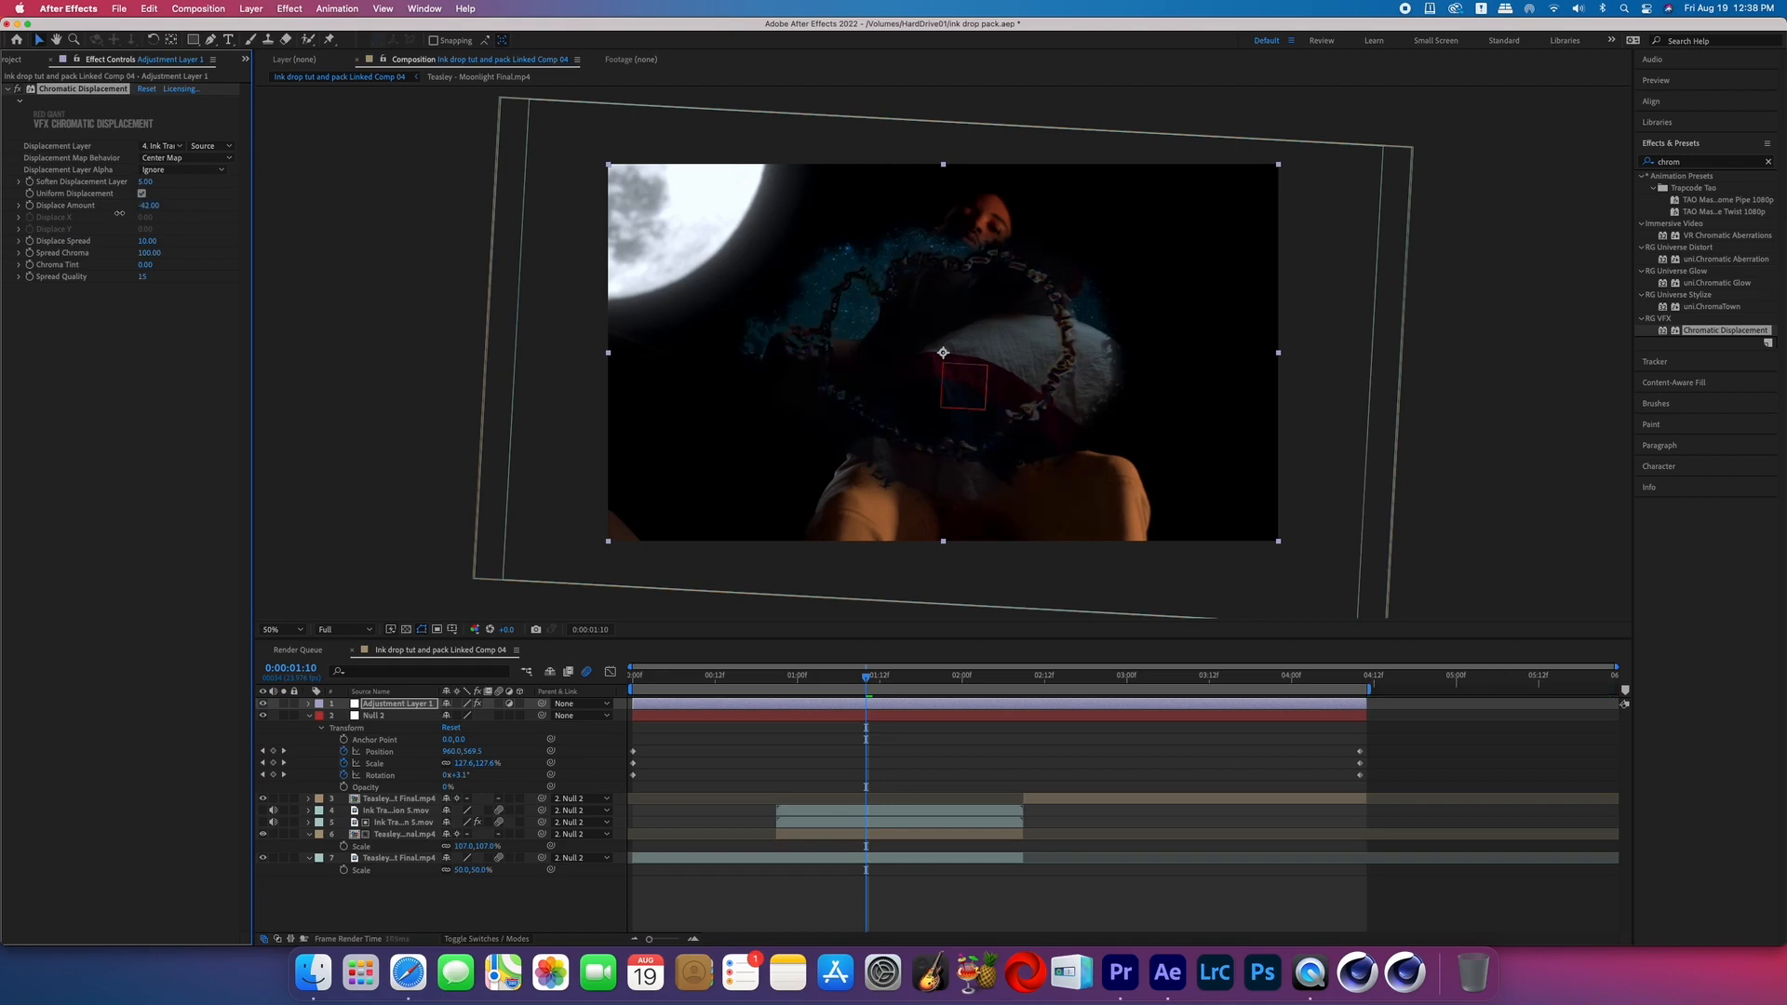
- Raise Soften Displacement Layer to about 22 and set Displace Amount to 25
left_click(798, 675)
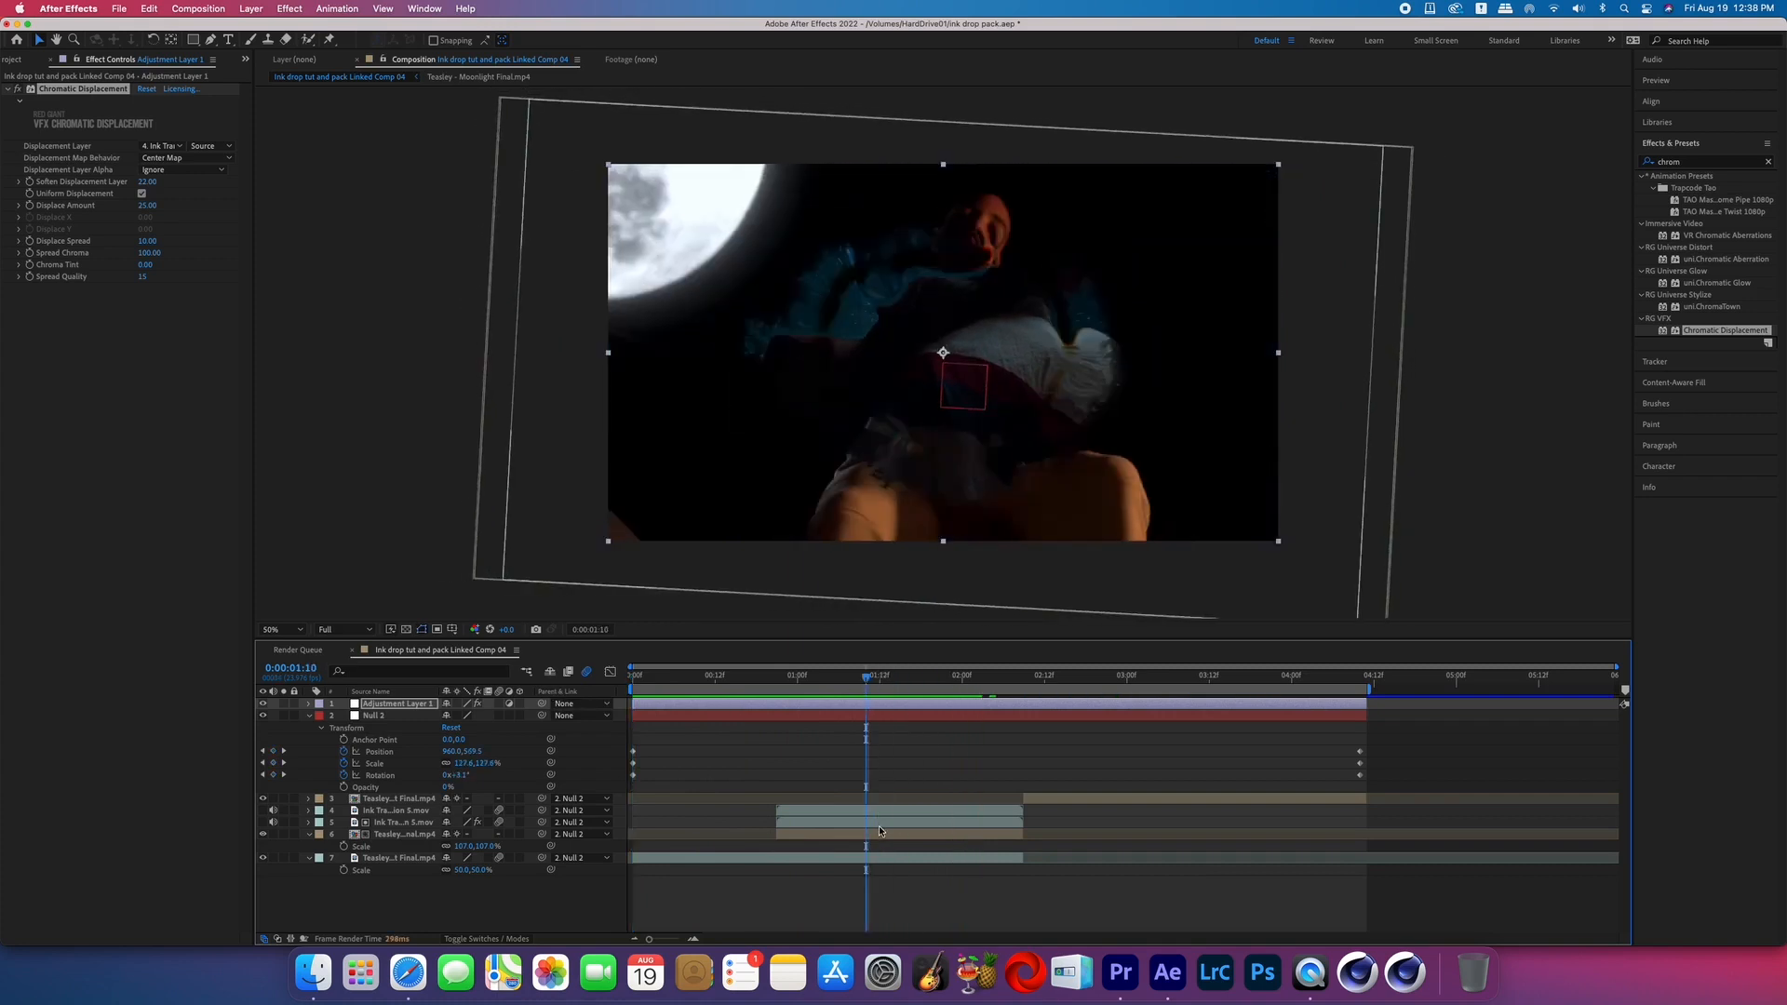
left_click(401, 822)
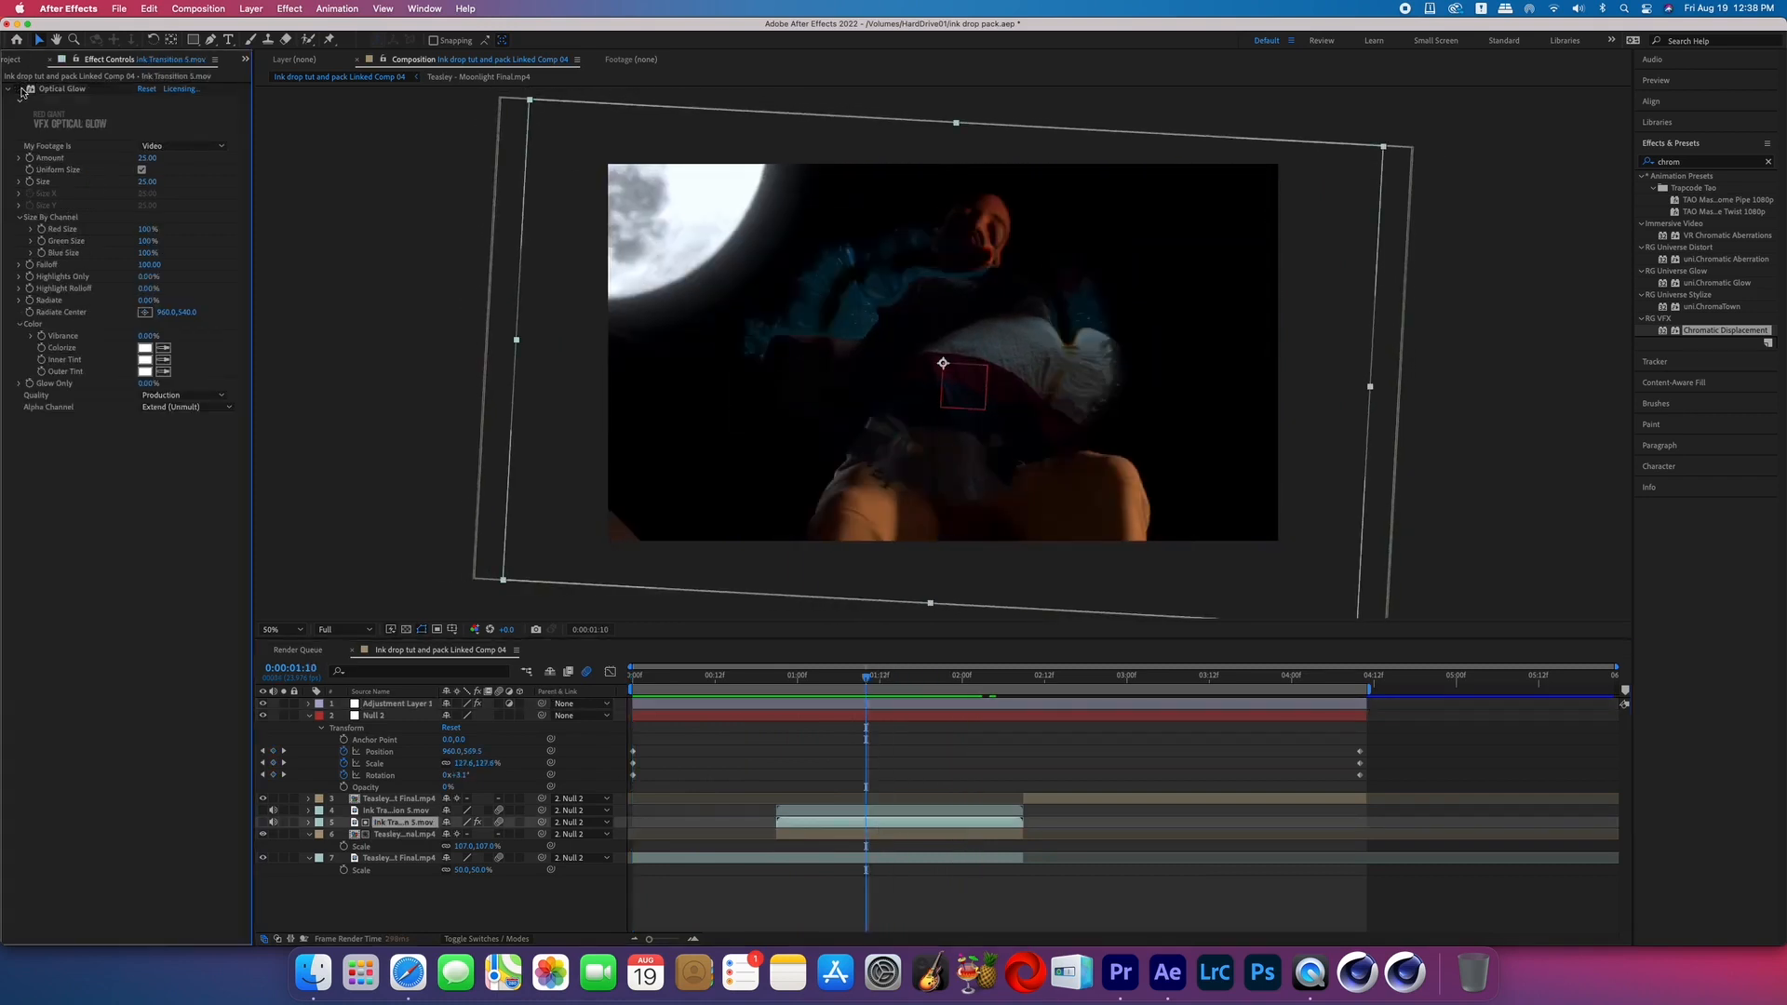